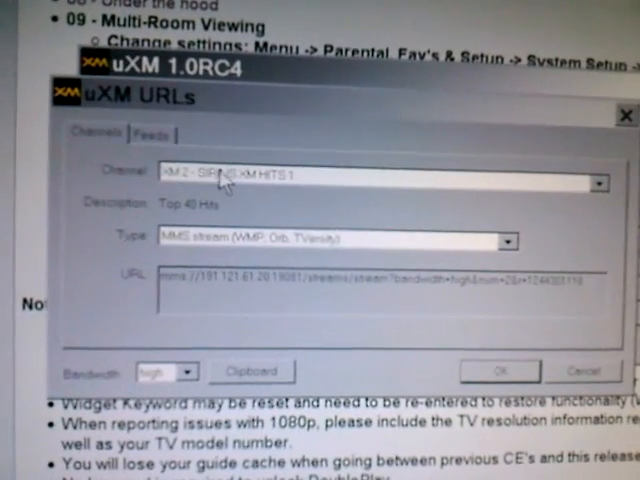
pyautogui.click(598, 182)
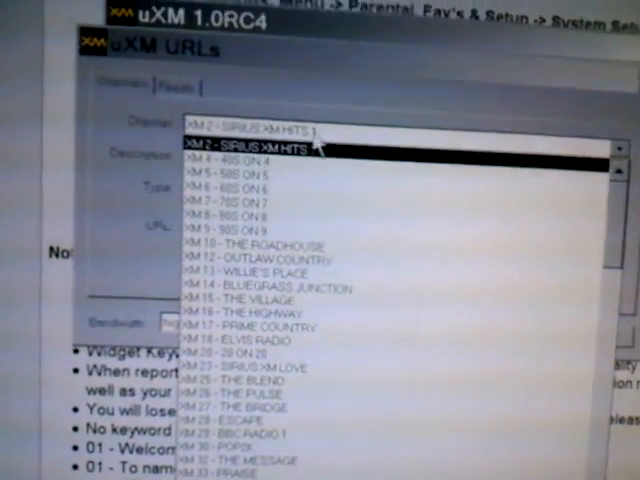
pyautogui.click(260, 144)
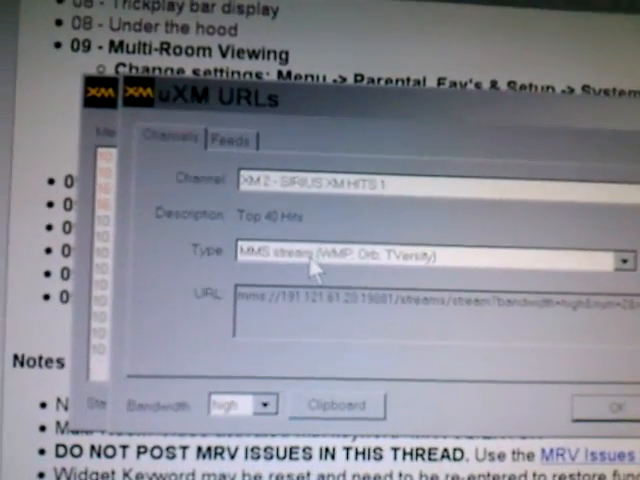
pyautogui.click(620, 256)
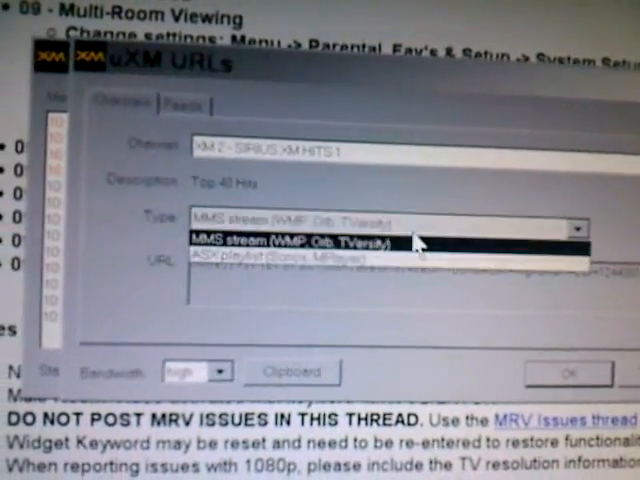
pyautogui.click(290, 240)
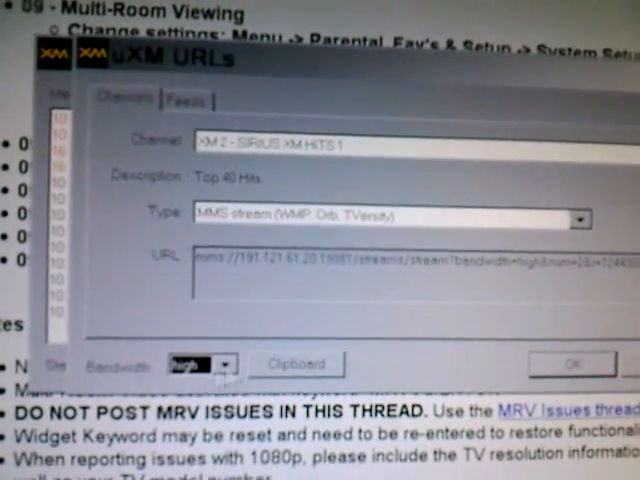